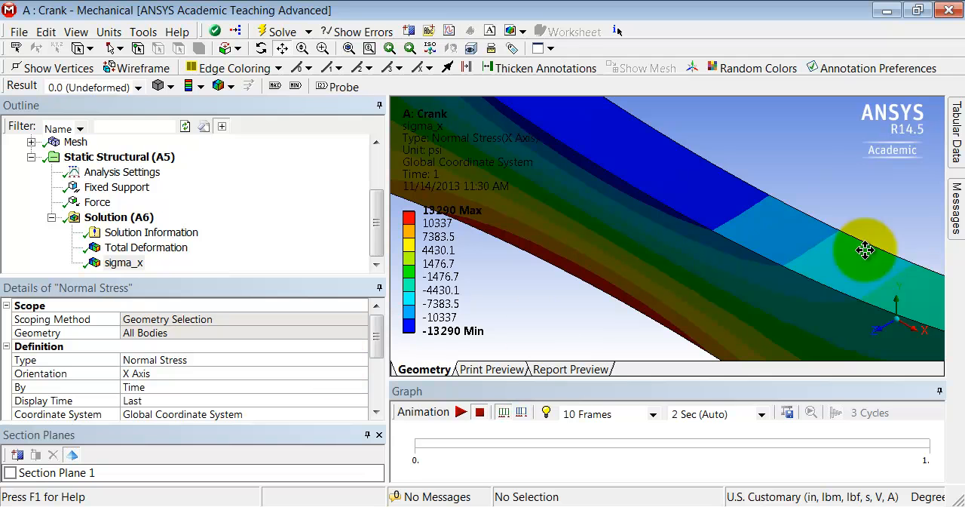
mouse_move(883, 336)
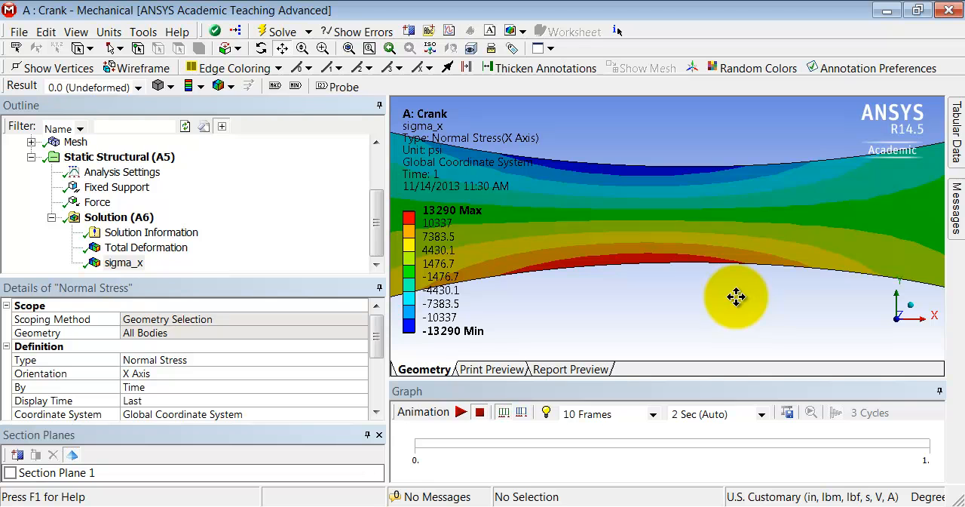
mouse_move(640, 261)
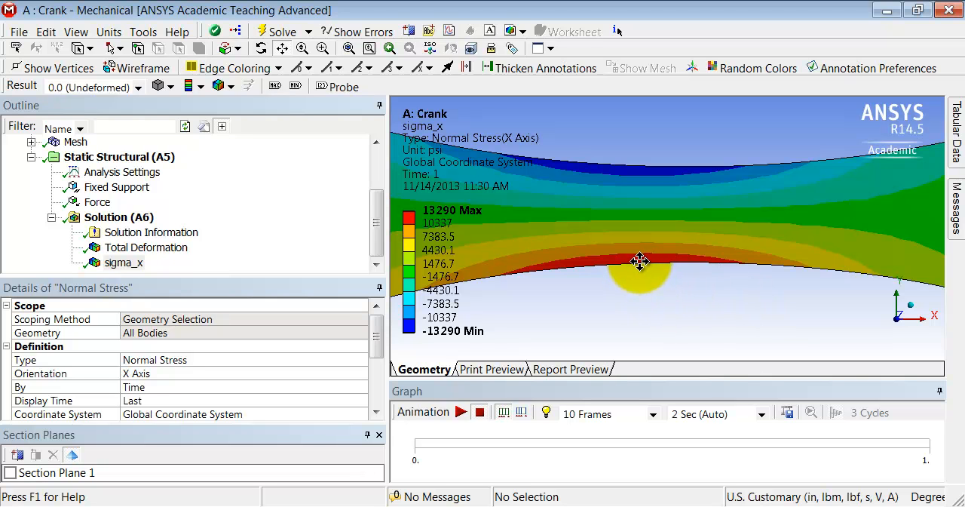
mouse_move(647, 167)
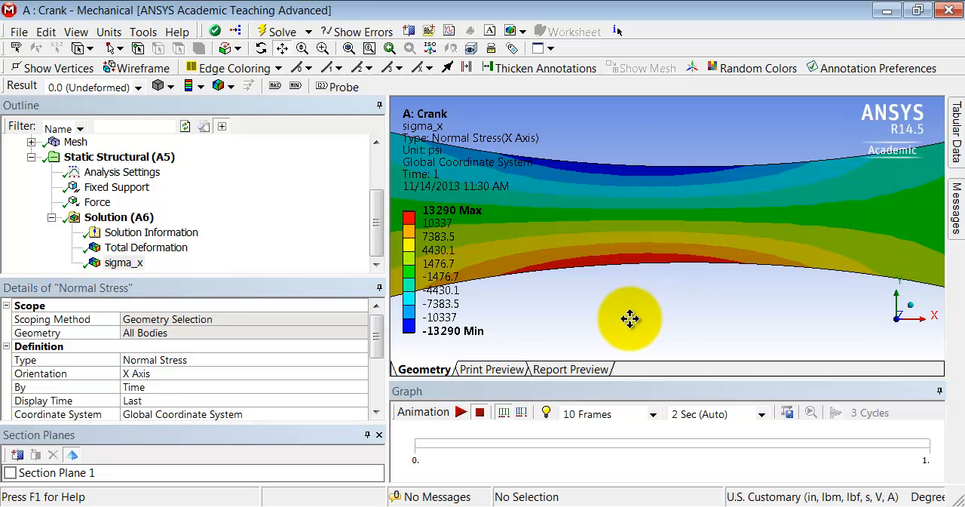
mouse_move(471, 158)
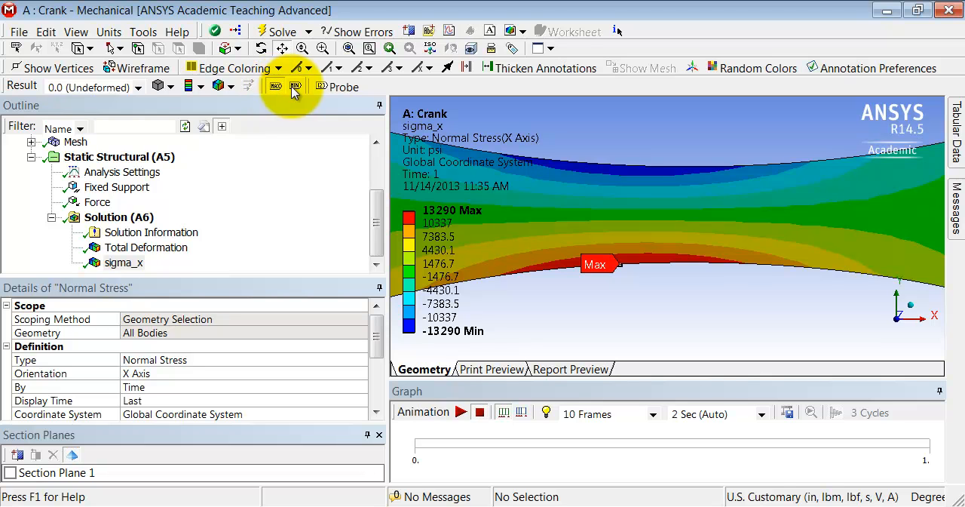
Show the Min label at the peak sigma_x compression point on the crank's upper edge.
click(297, 87)
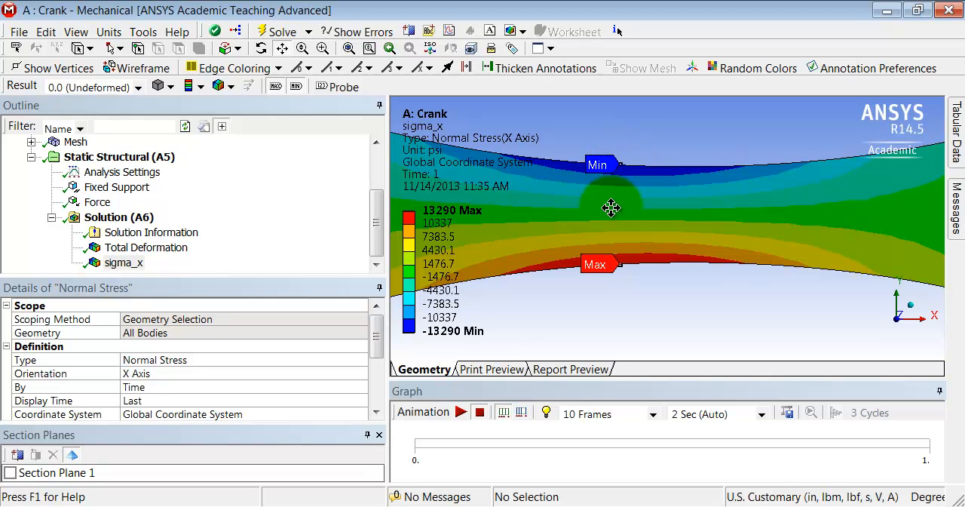
mouse_move(618, 213)
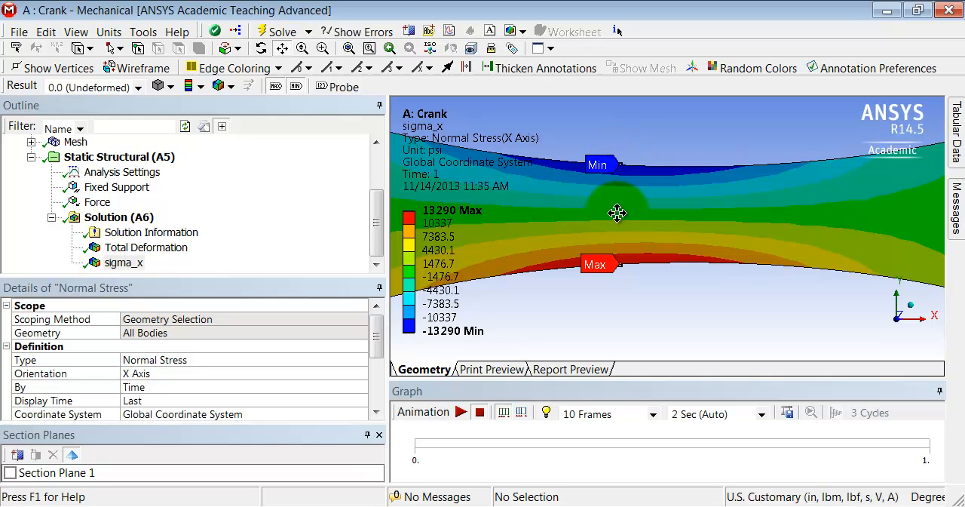